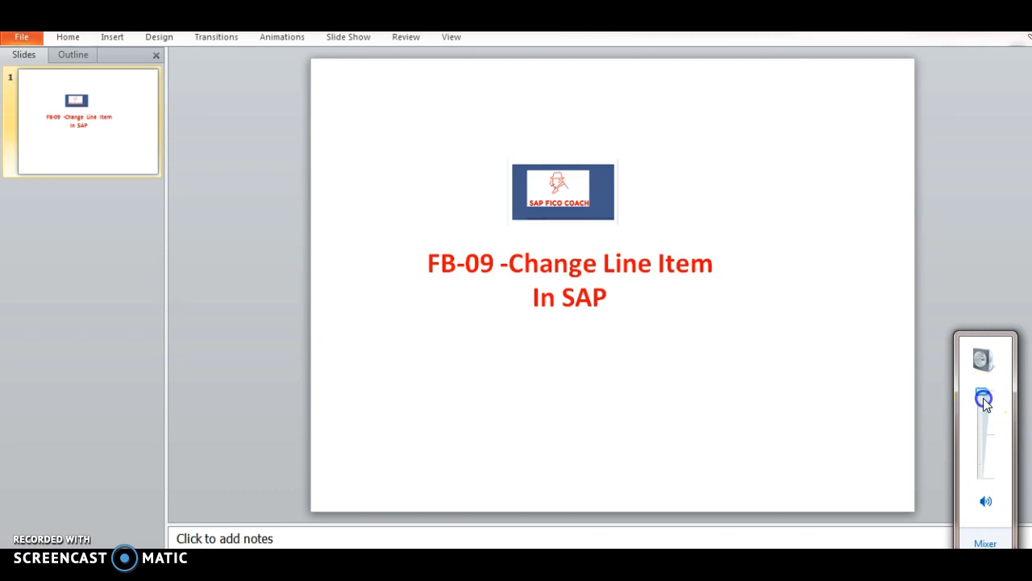
mouse_move(974, 291)
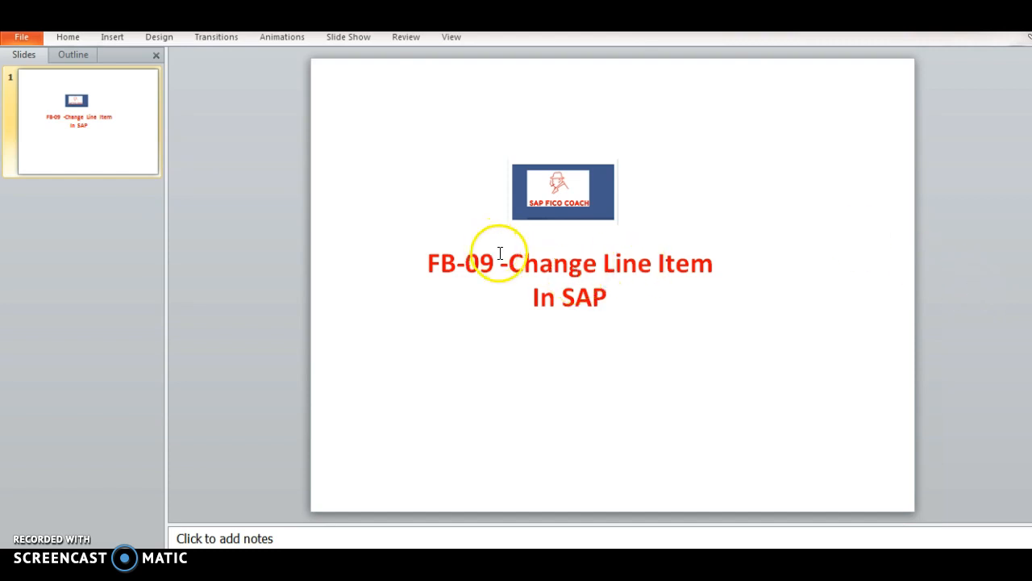
Navigate Accounting > Financial Accounting > General Ledger > Document and launch Change Line Items
double_click(451, 262)
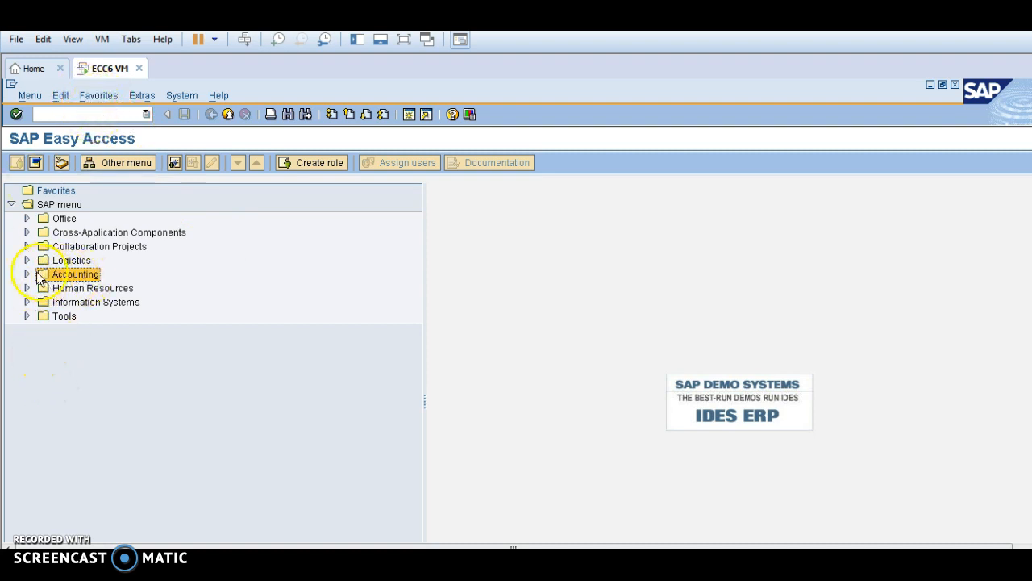
click(26, 274)
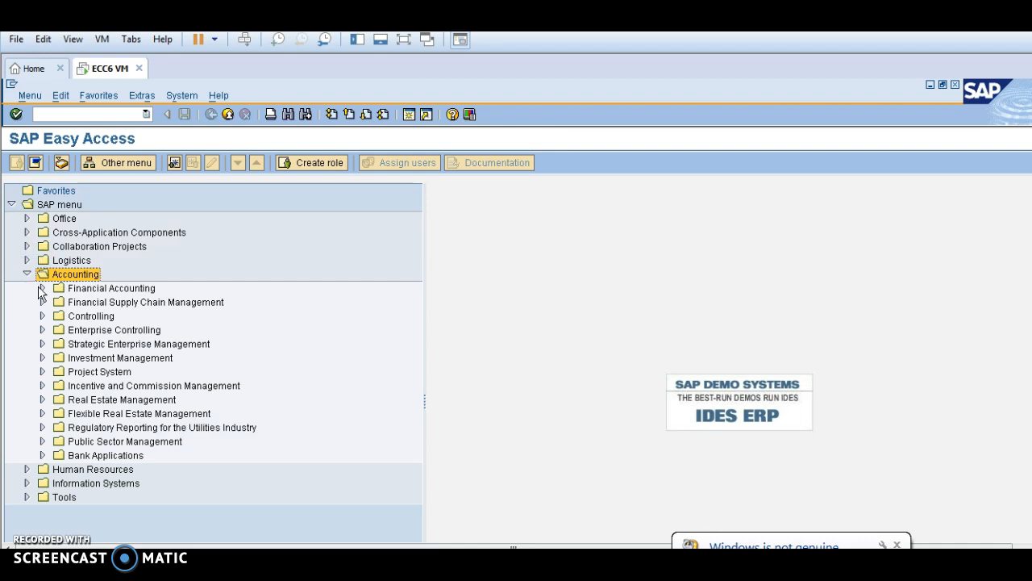
click(42, 287)
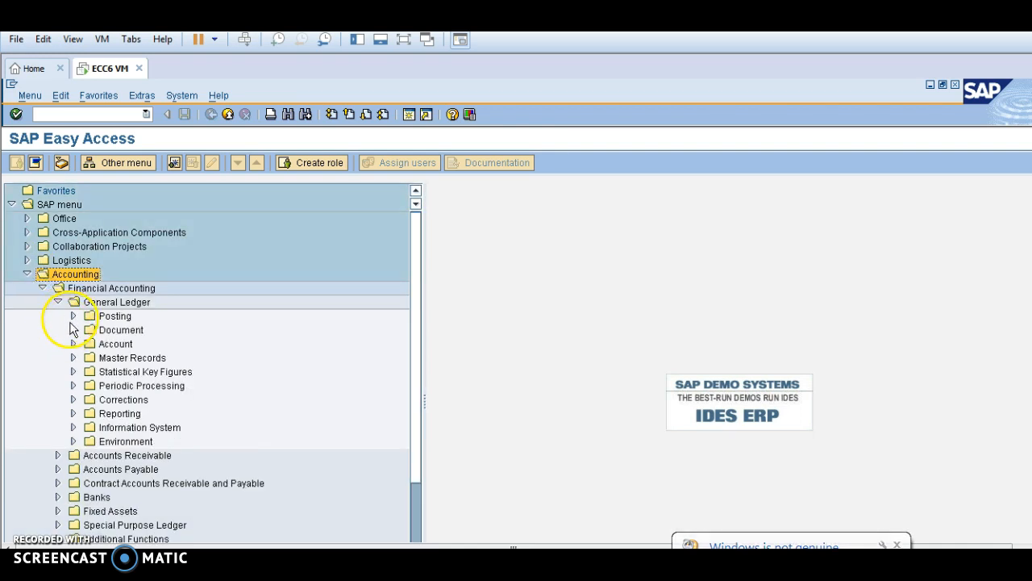
click(74, 329)
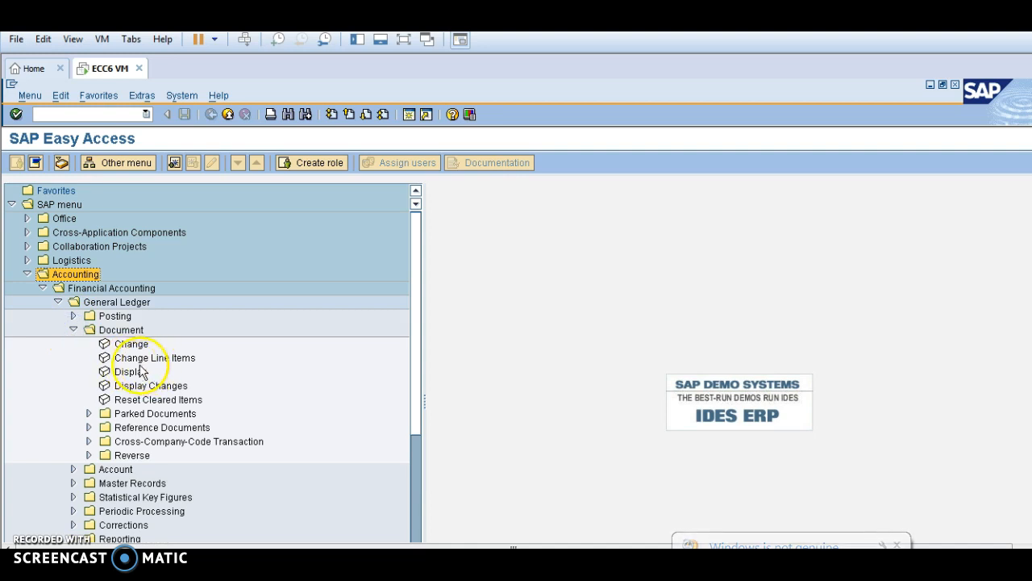
click(154, 358)
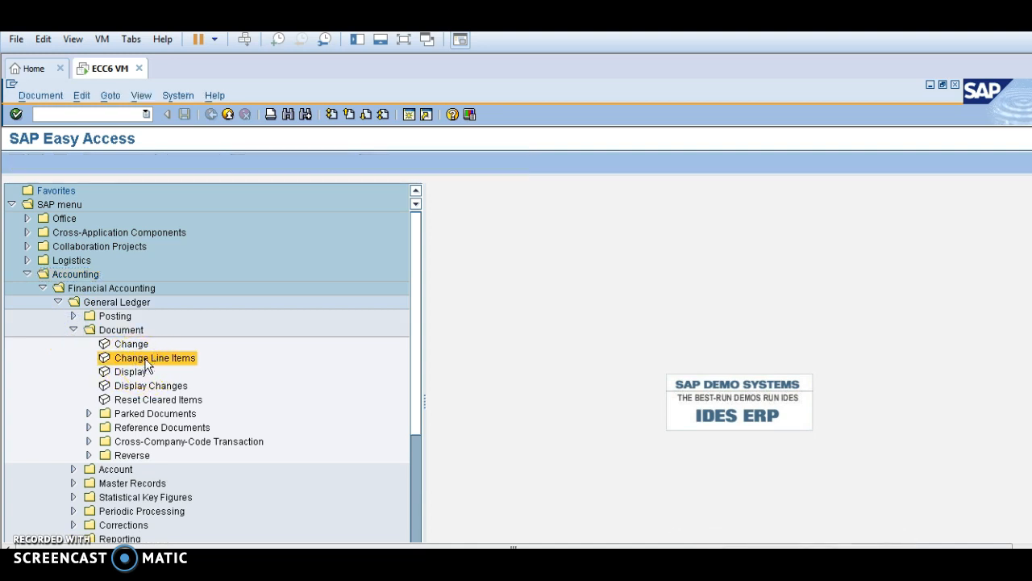
double_click(154, 358)
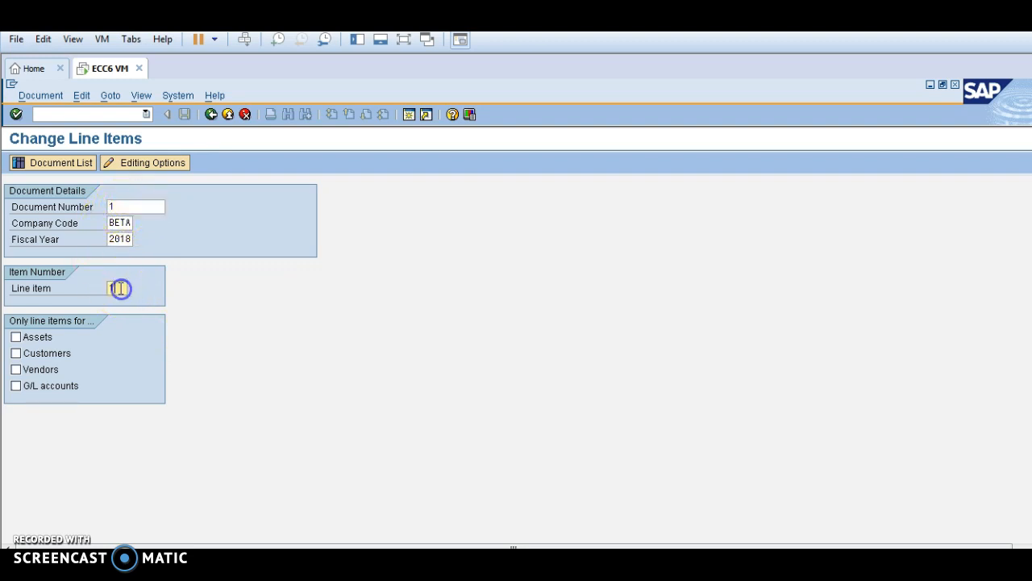
Enter line item 2, then go back to the SAP Easy Access menu
text(2)
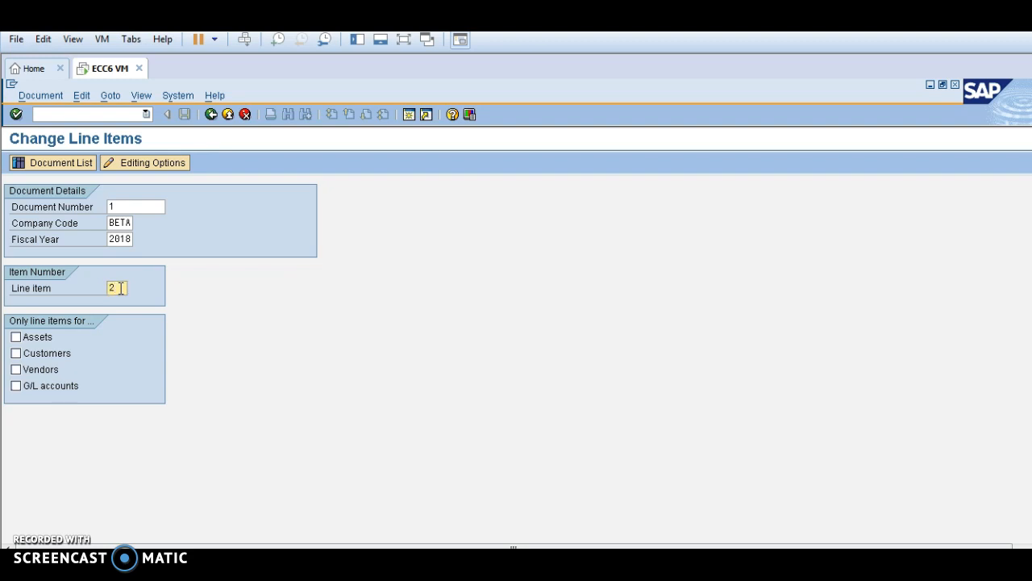
click(211, 113)
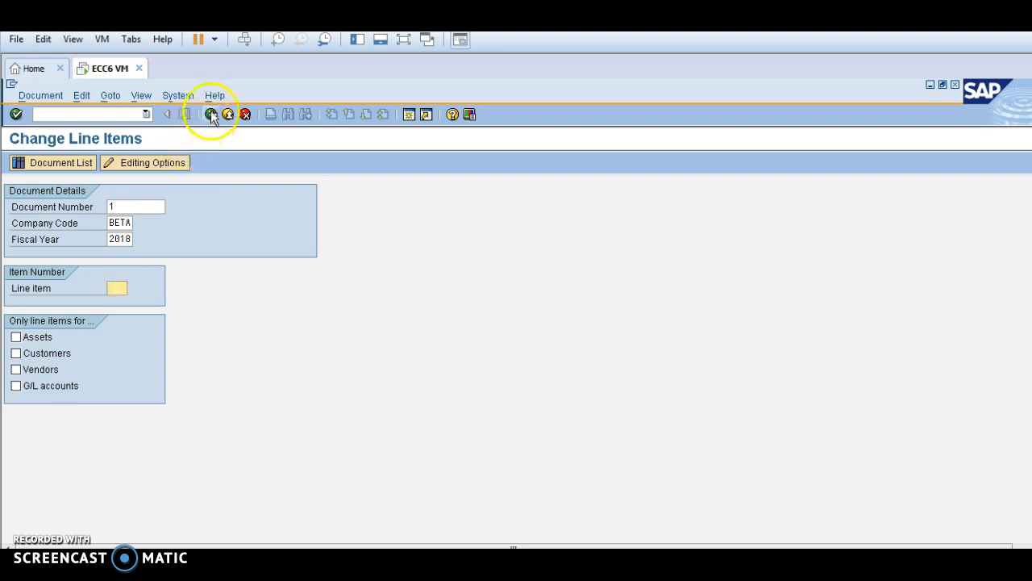
click(211, 113)
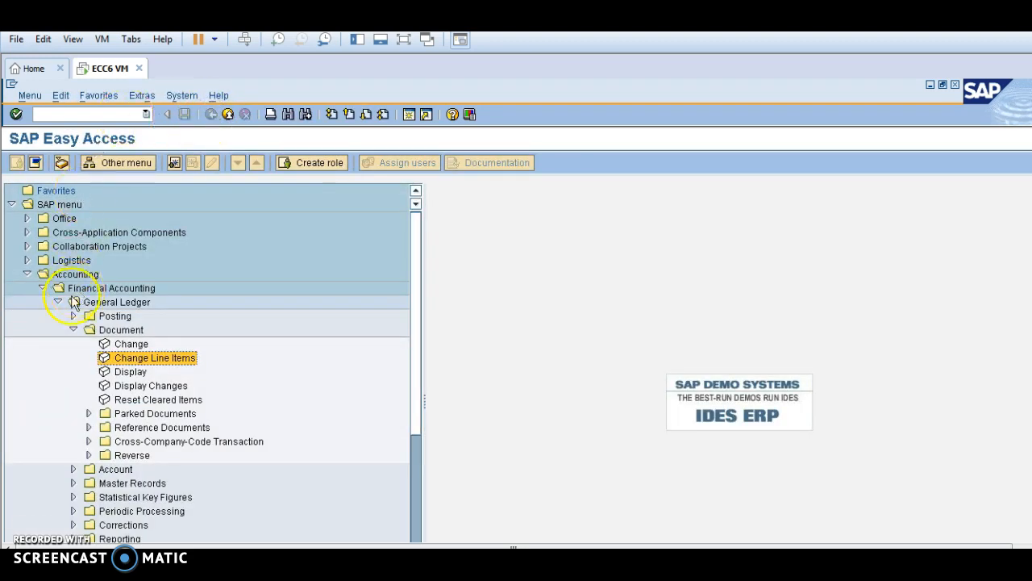
Collapse the Document, General Ledger and Financial Accounting folders back to top level
click(58, 302)
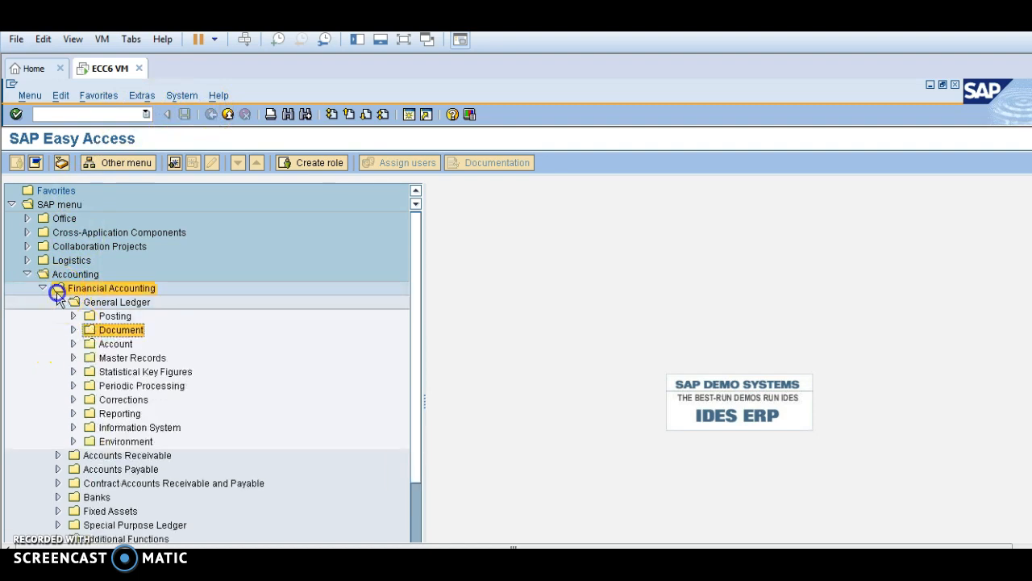
click(58, 302)
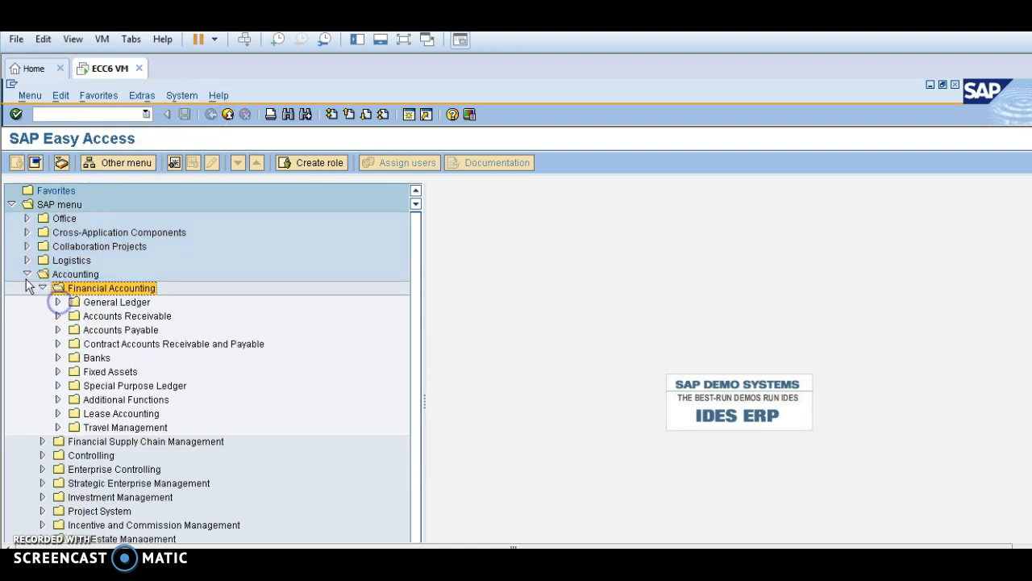
click(26, 274)
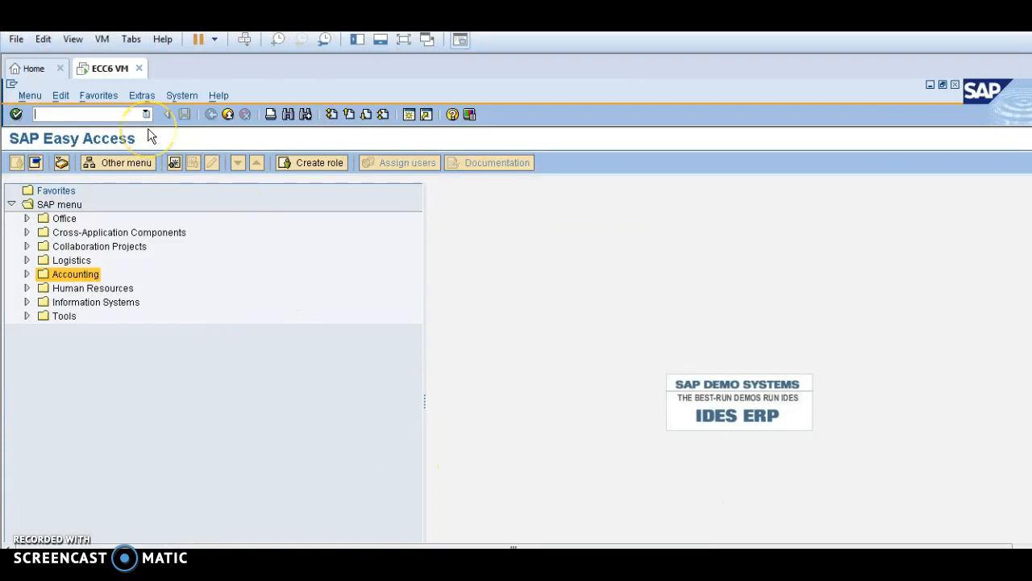
Reopen Change Line Items via transaction FB09 and enter line item 2 for document 1
text(FB09)
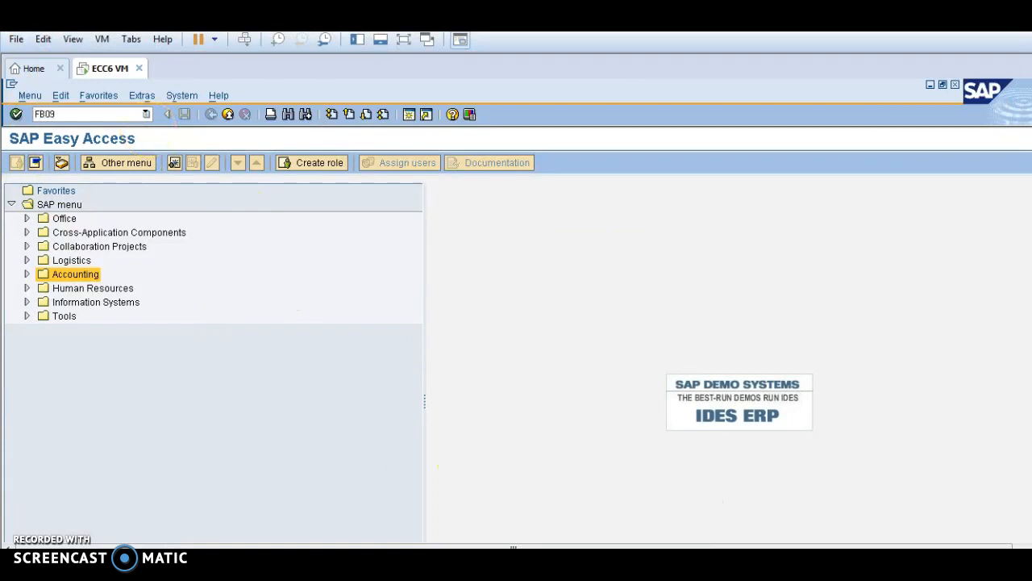
key(Enter)
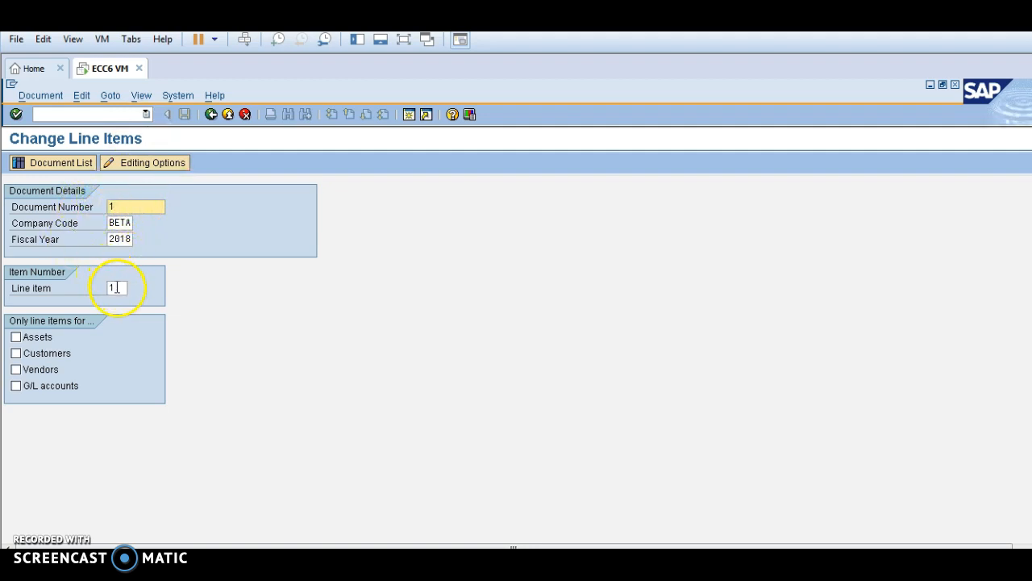
click(116, 288)
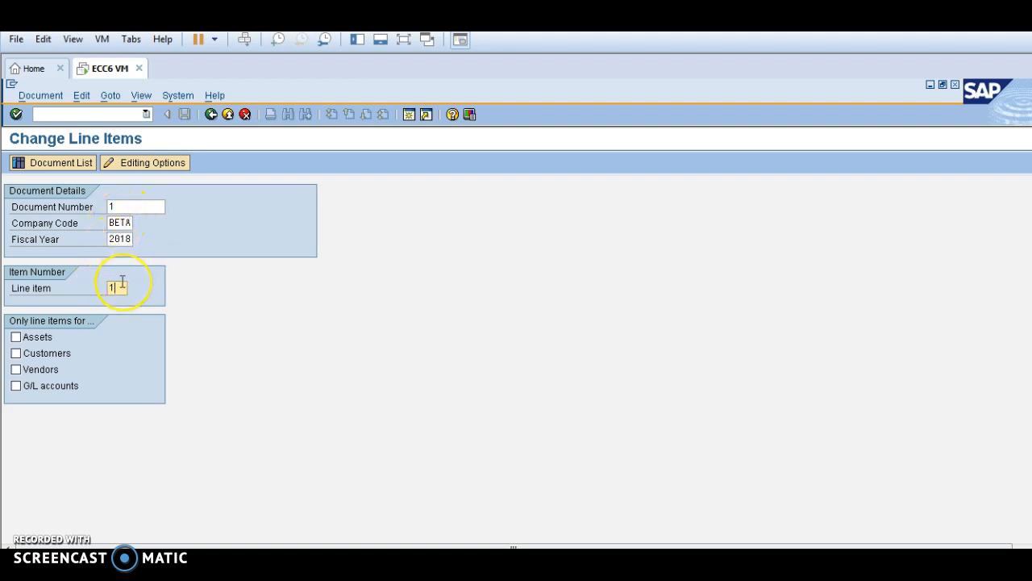
text(2)
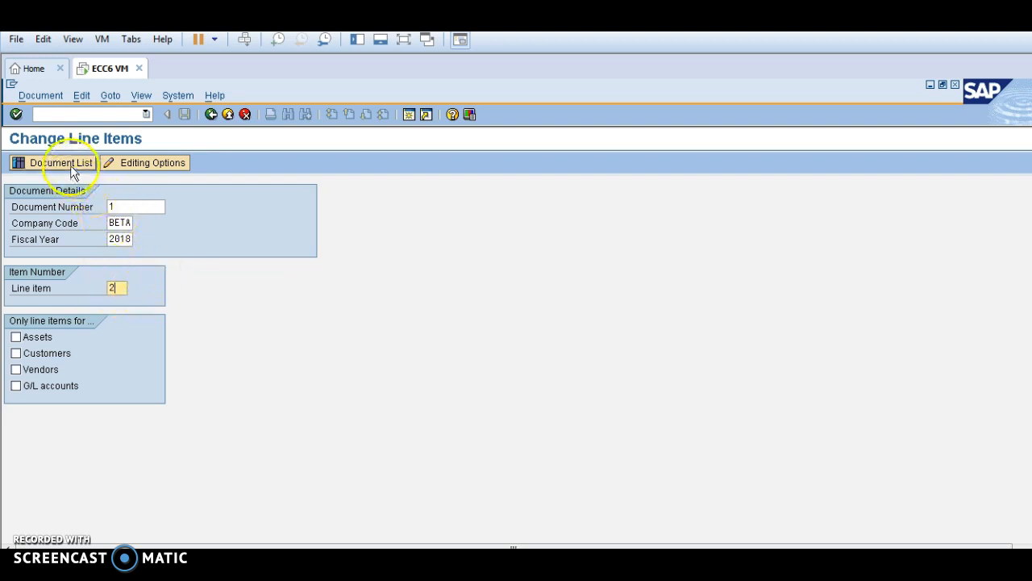
mouse_move(61, 162)
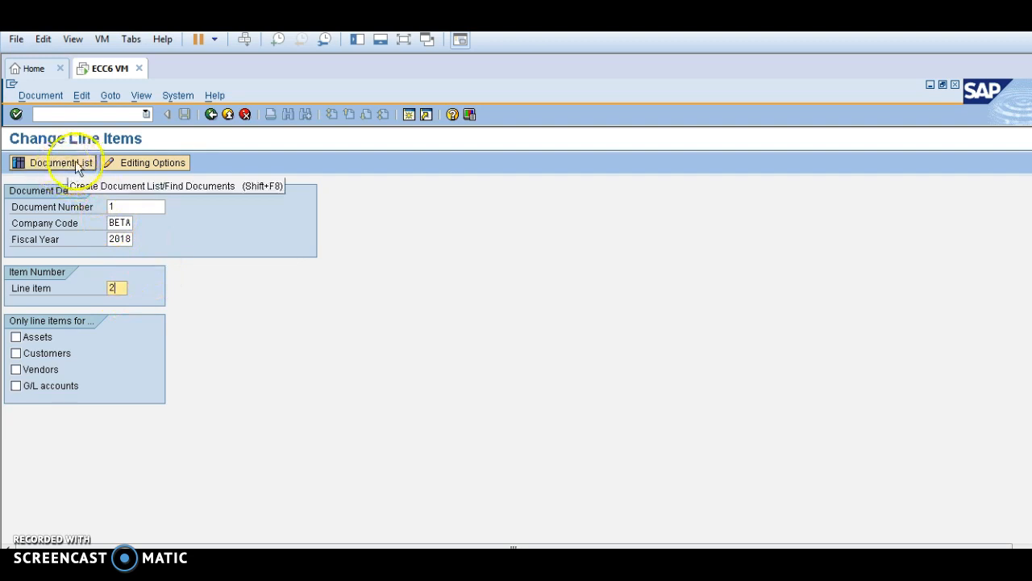
click(57, 161)
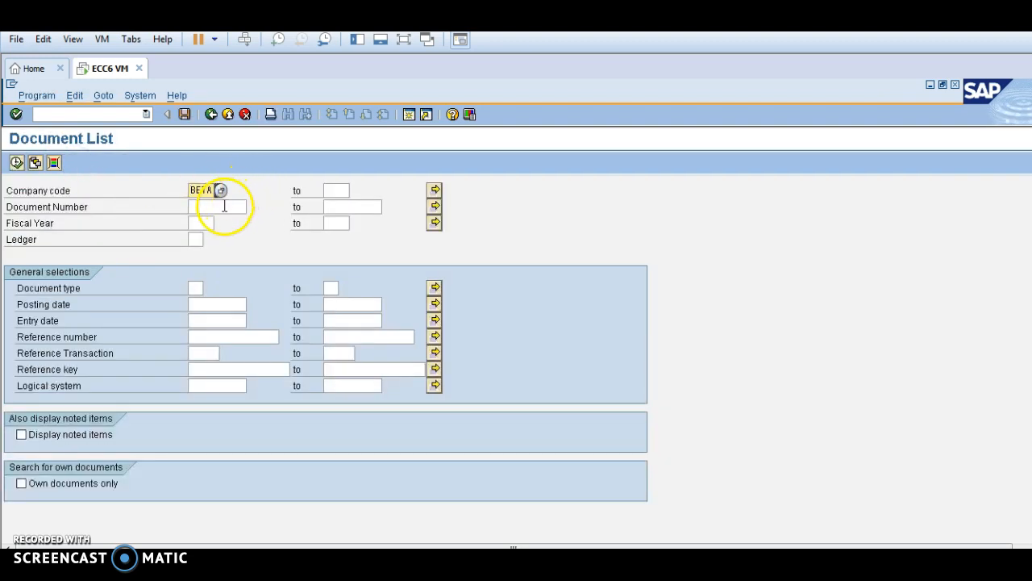
text(1)
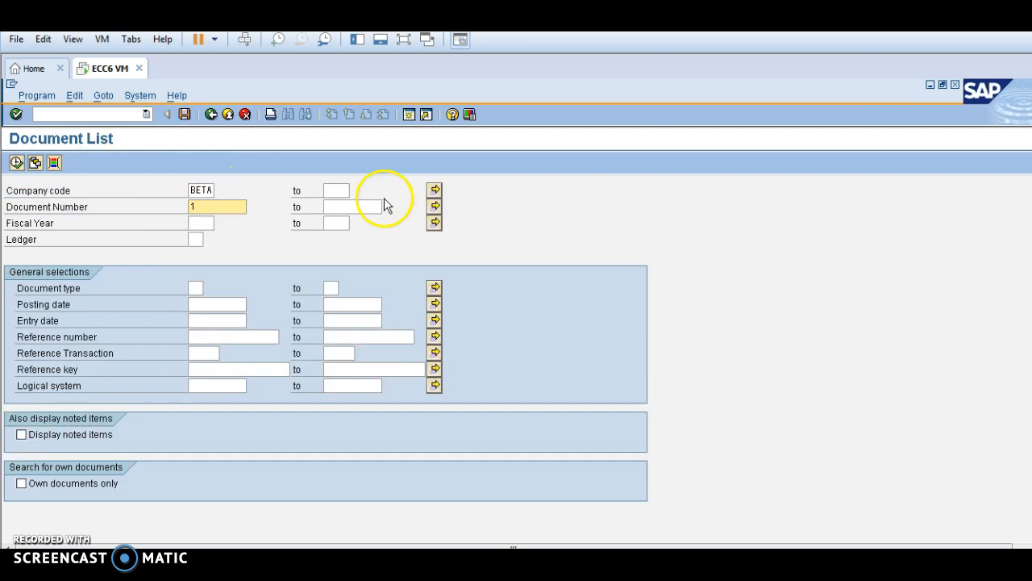
click(351, 207)
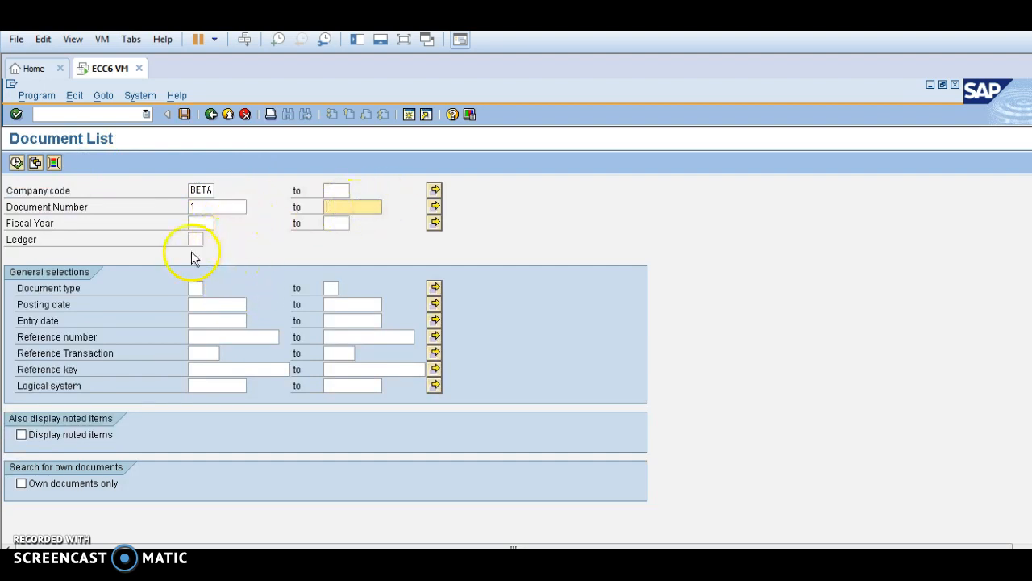
click(211, 113)
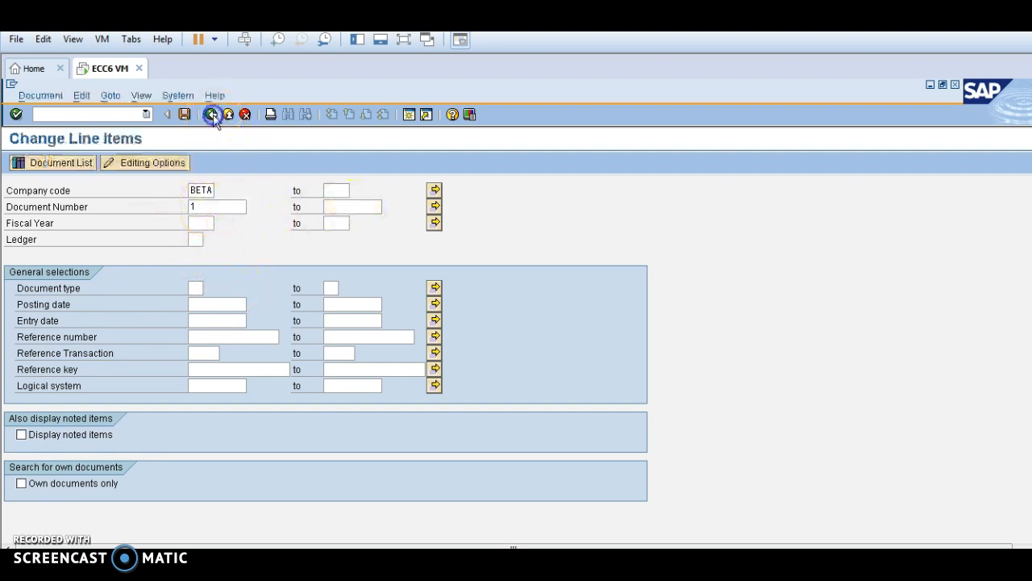
click(210, 113)
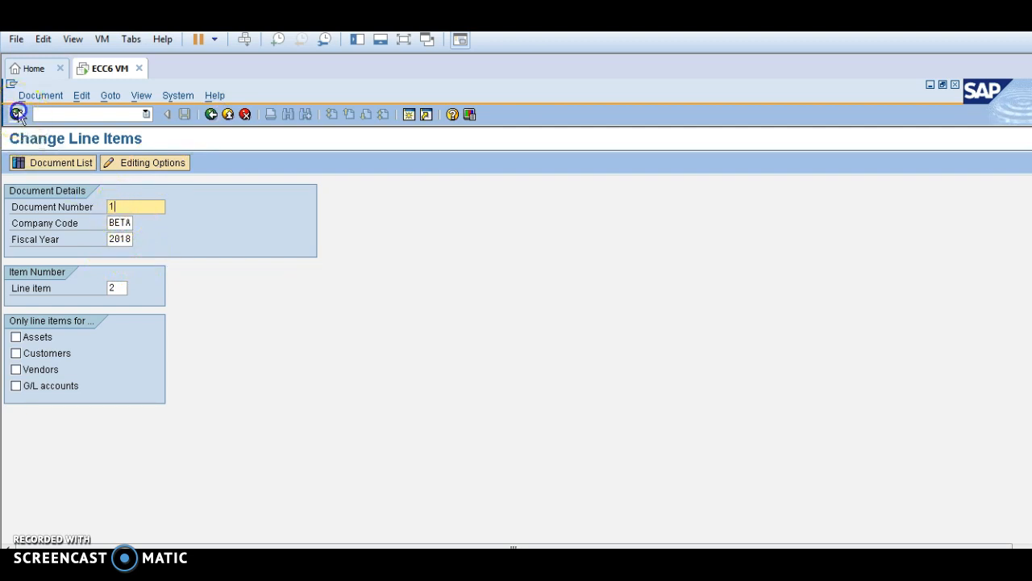
Open line item 002 and focus its assignment 20180502 and text Rent A/c fields
click(18, 113)
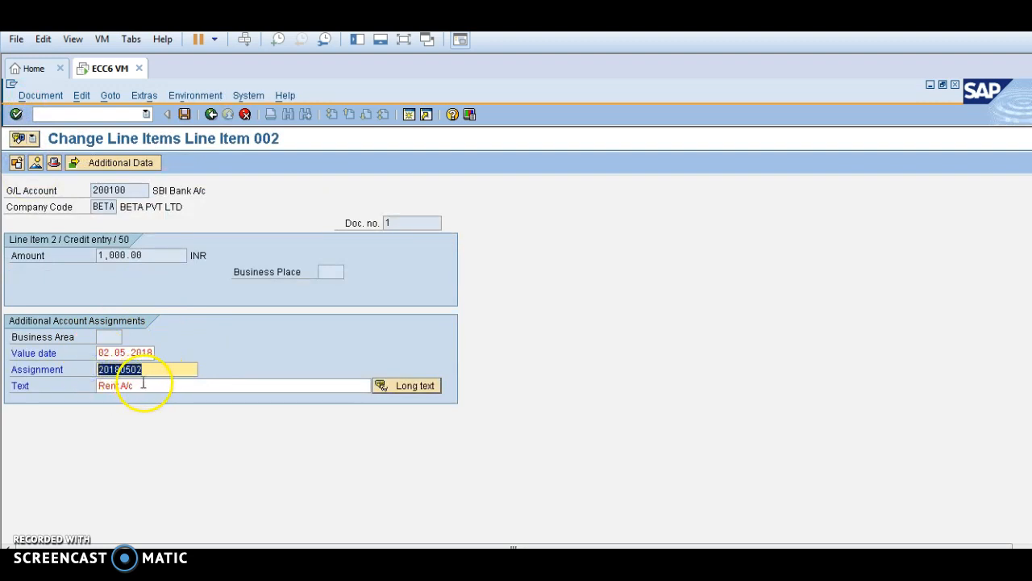
click(116, 385)
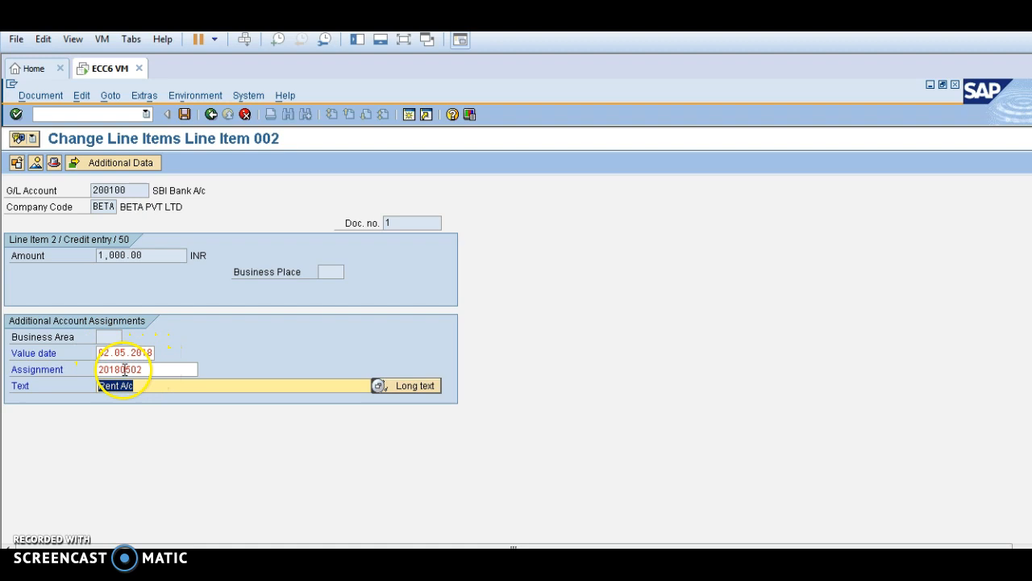
click(132, 352)
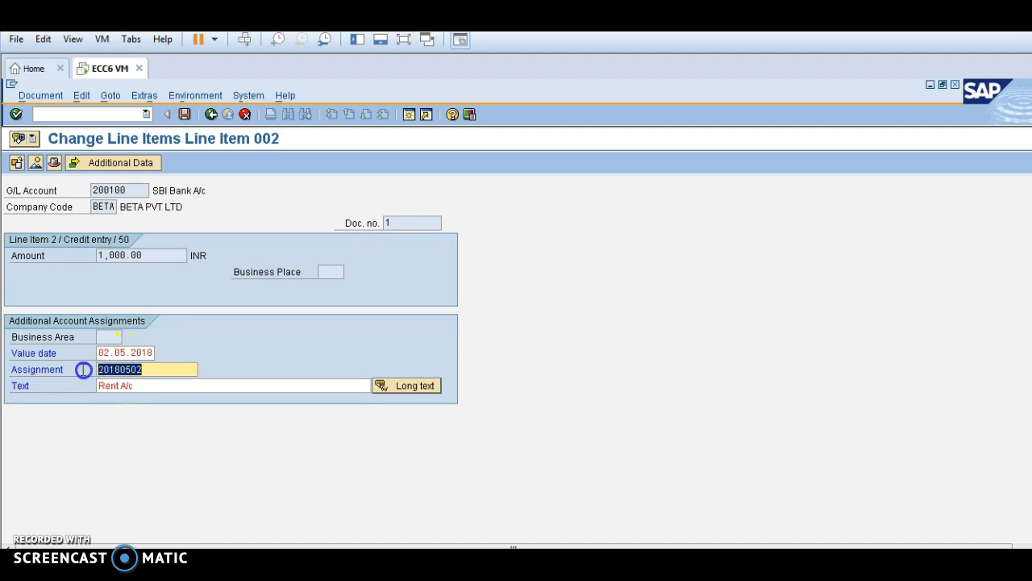
mouse_move(185, 319)
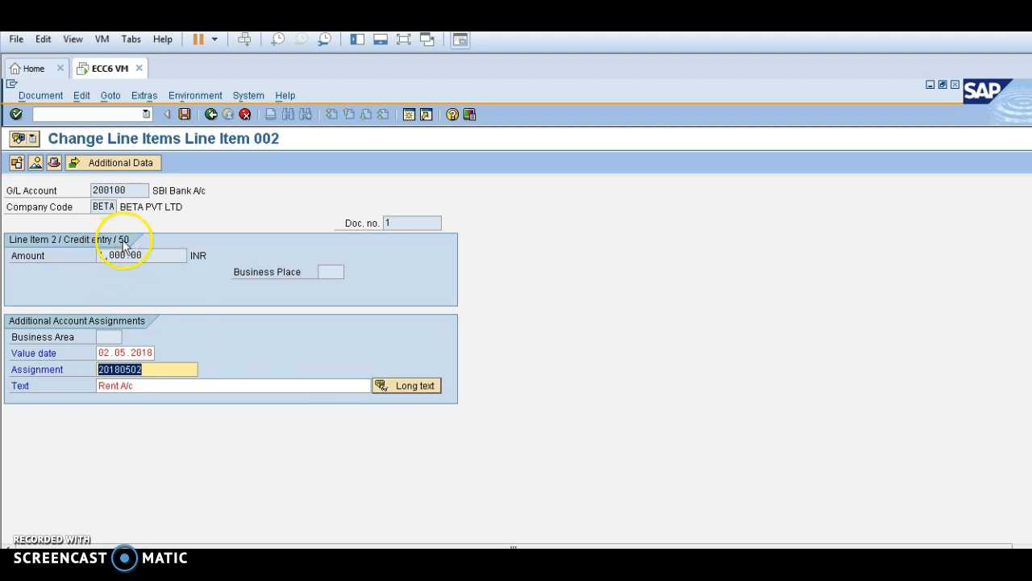
mouse_move(56, 249)
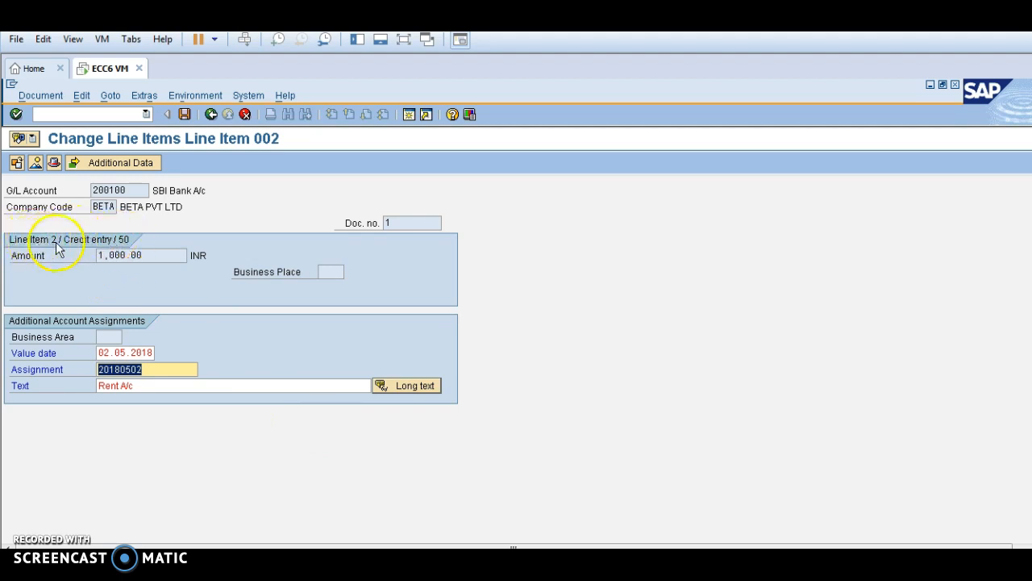